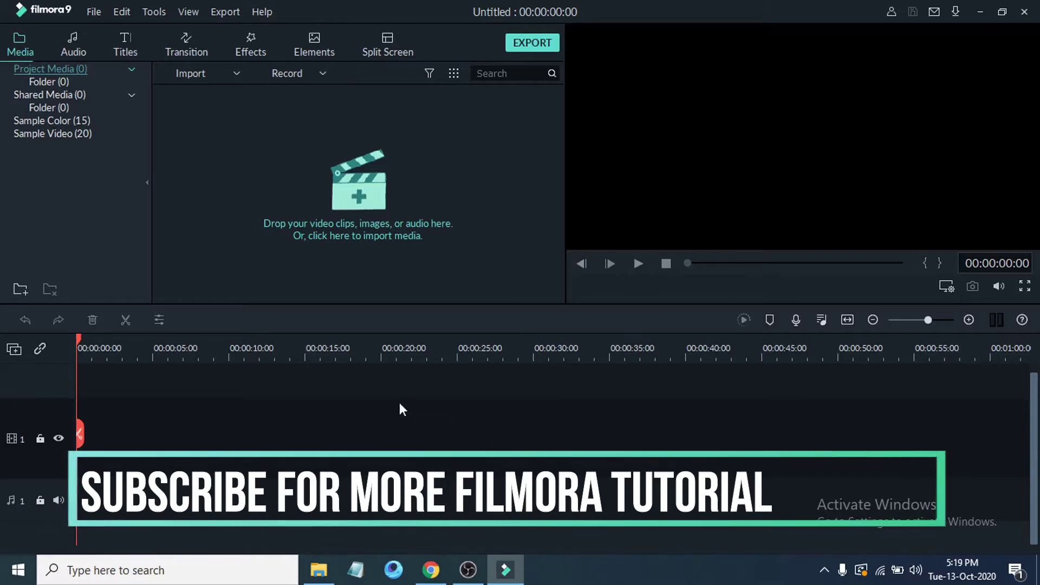
mouse_move(425, 394)
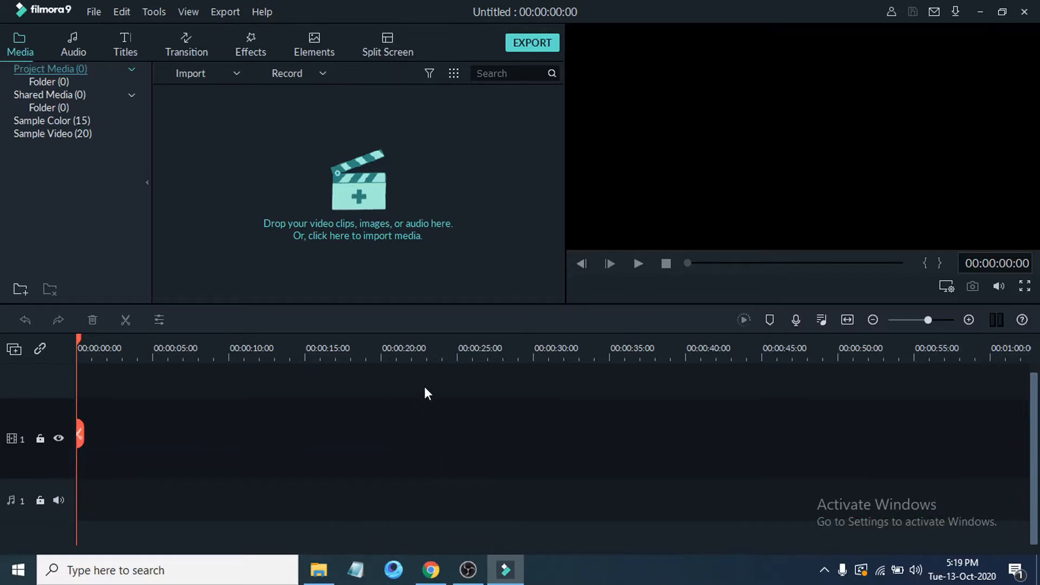
mouse_move(437, 416)
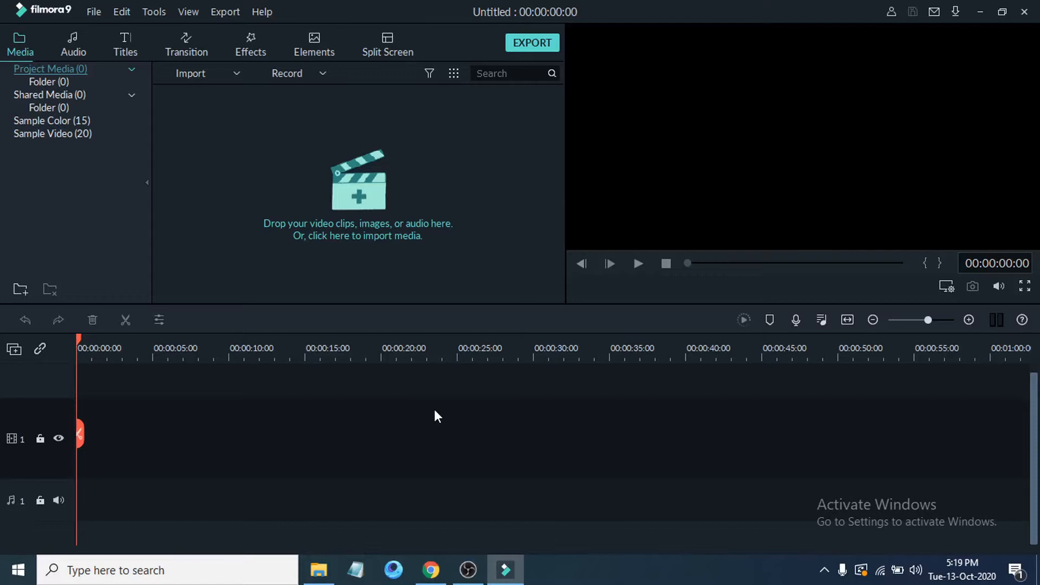
mouse_move(340, 204)
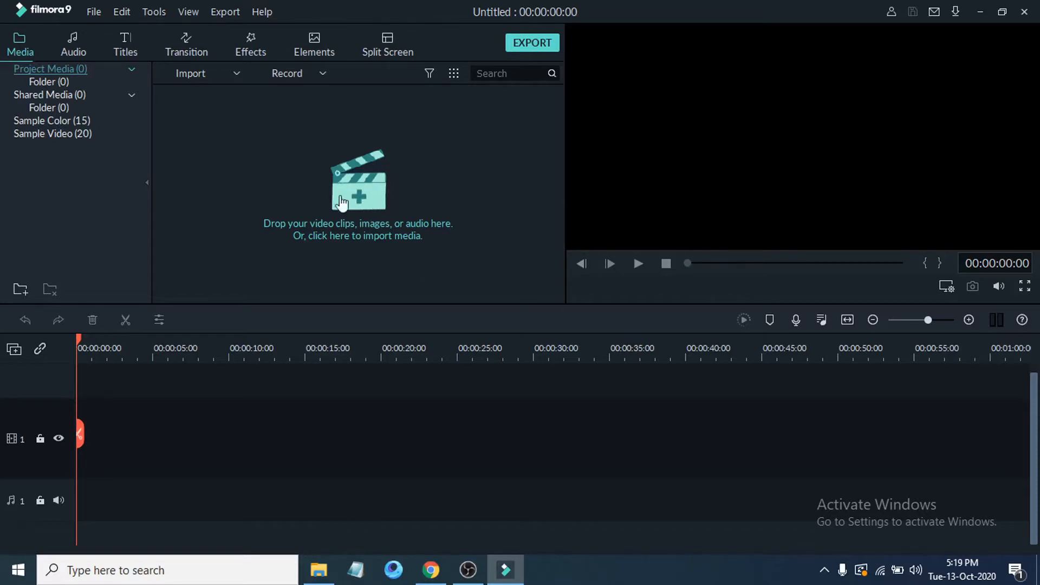
mouse_move(362, 212)
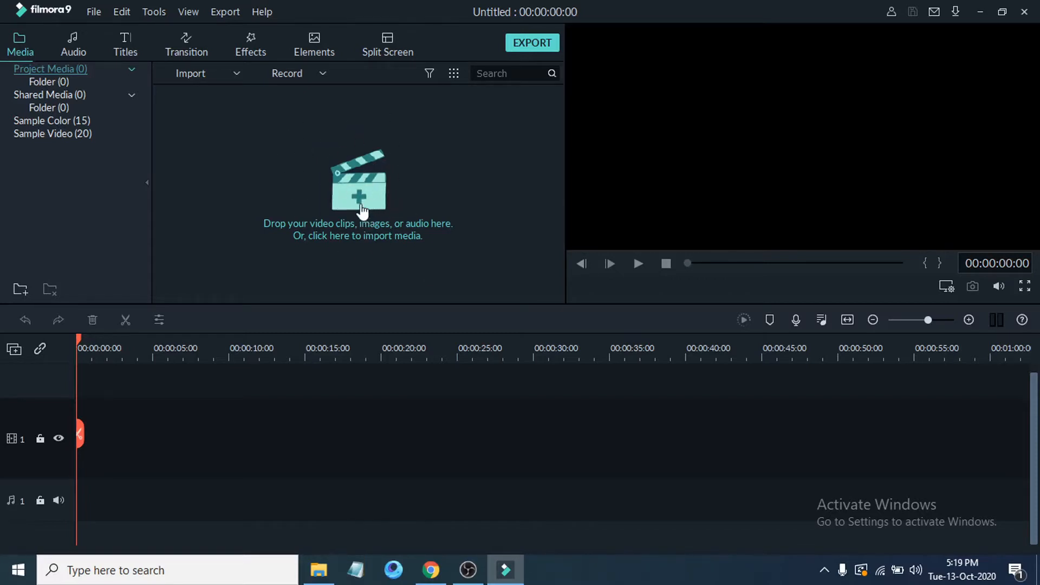
Import 160825_16_Sunset1_1080p from Local Disk (E:) > copyright fre via the import area.
left_click(359, 192)
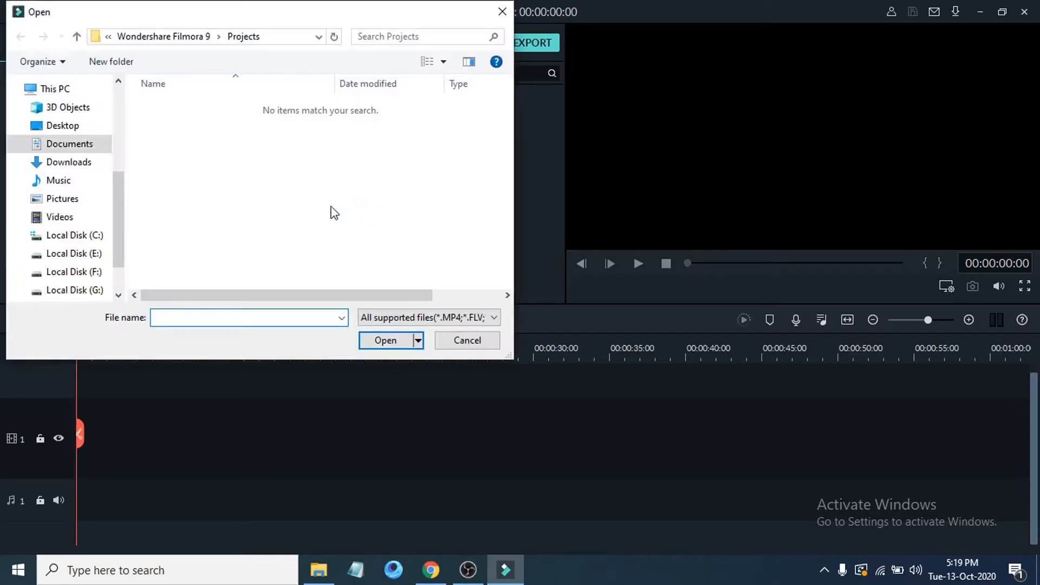
mouse_move(300, 225)
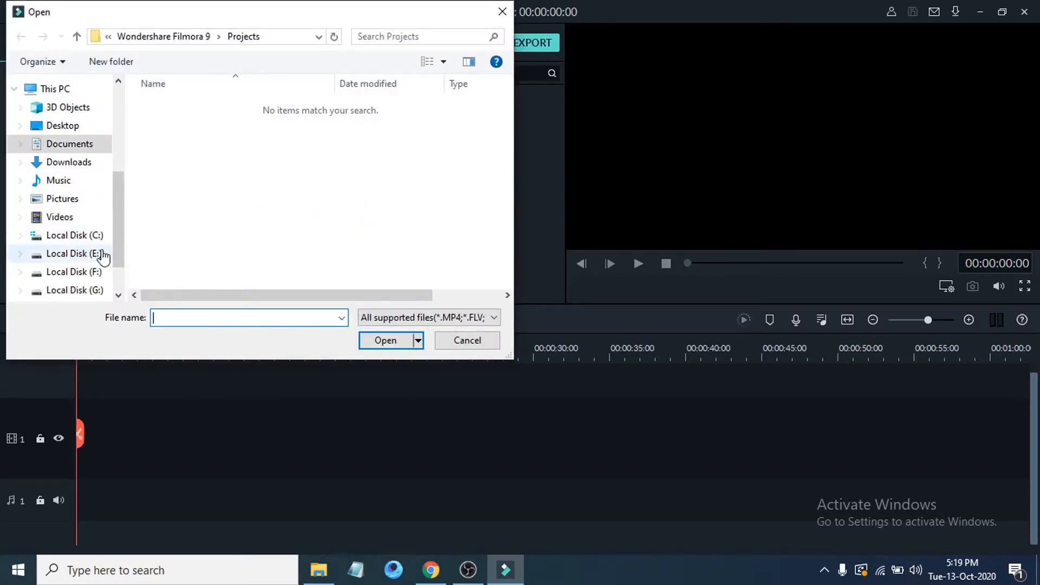
left_click(74, 254)
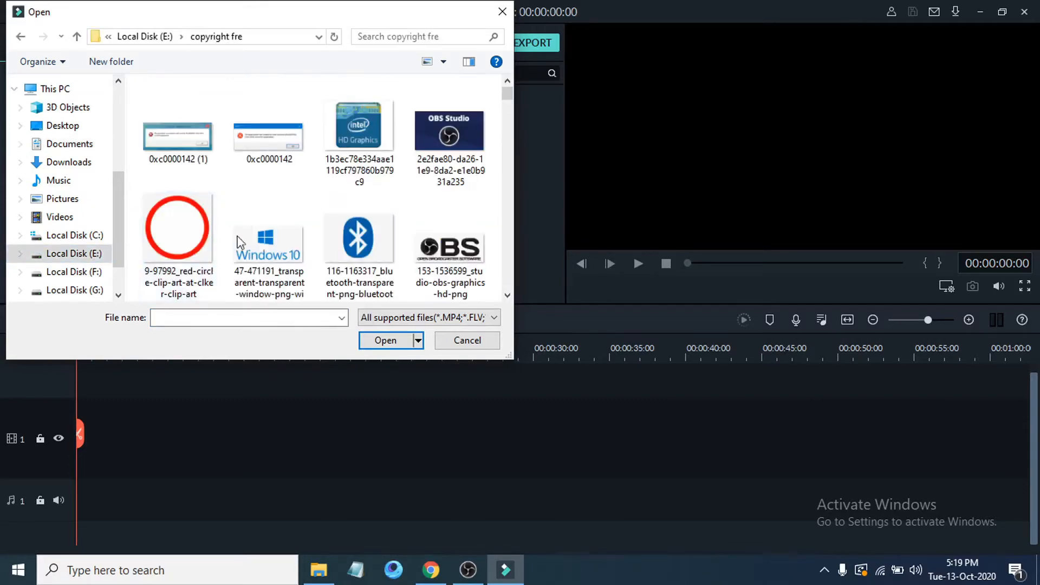
scroll("down", 3)
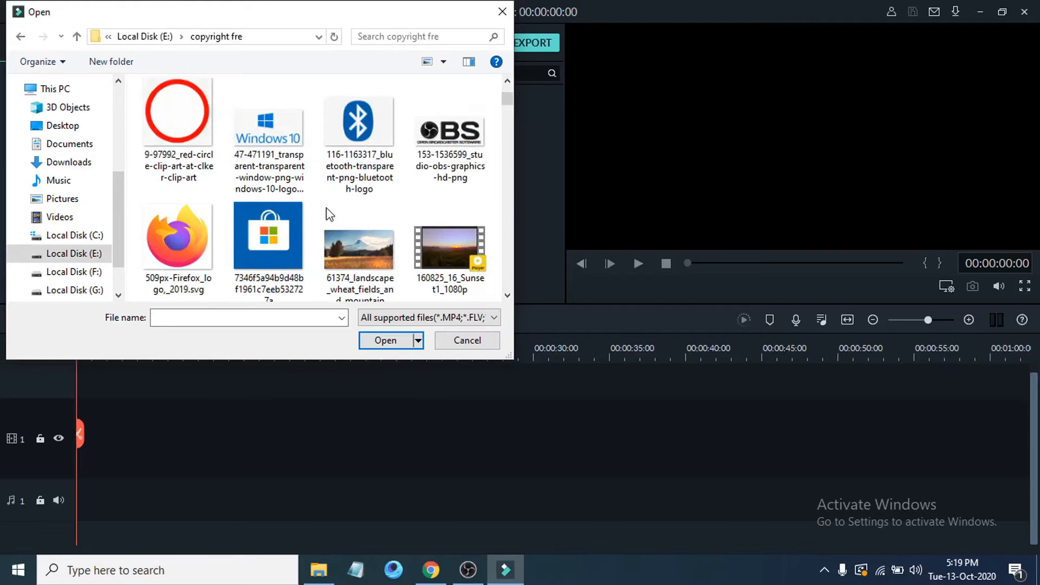
left_click(449, 238)
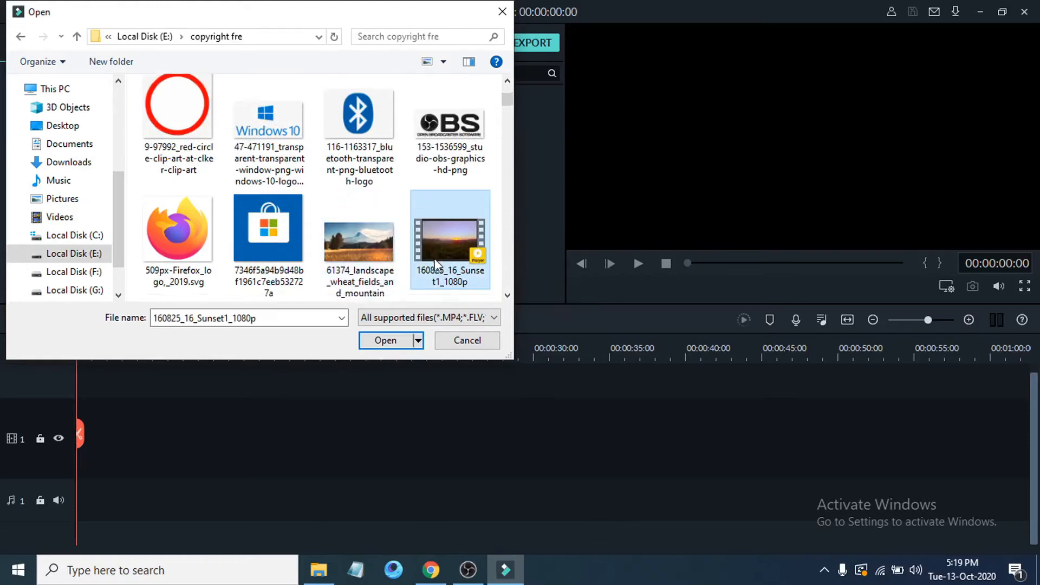
left_click(385, 341)
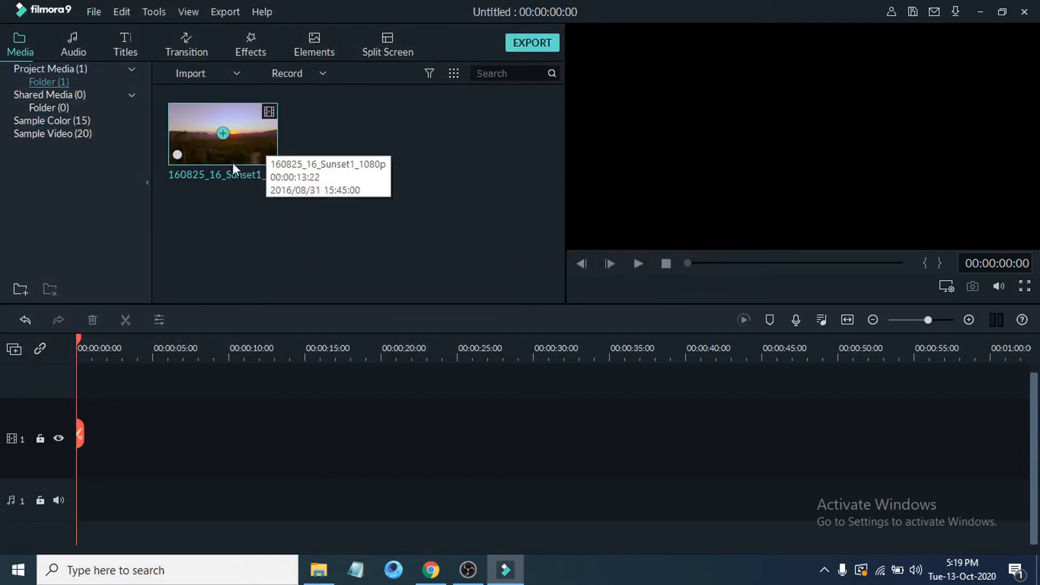
mouse_move(303, 203)
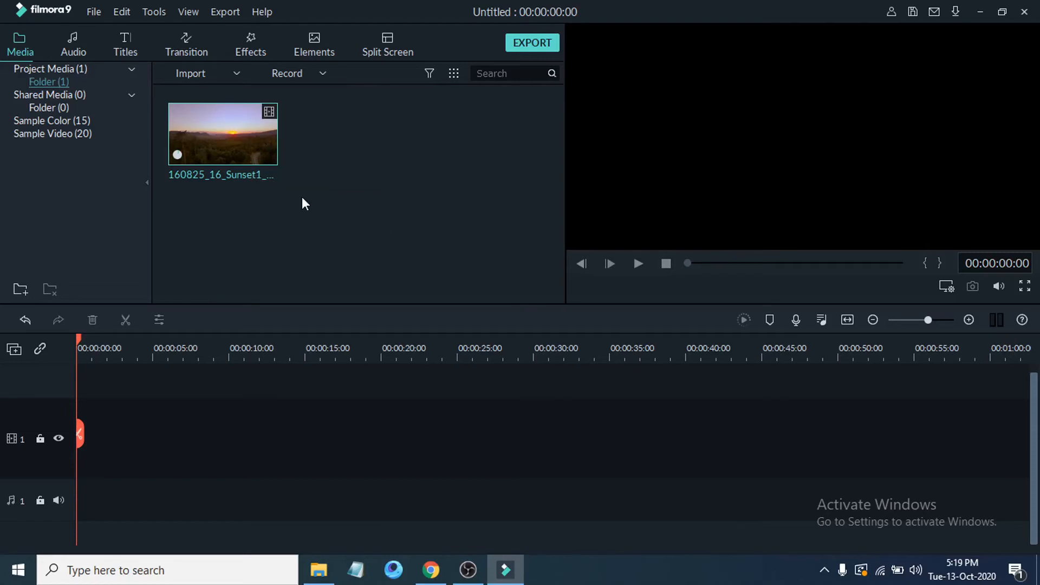
mouse_move(313, 280)
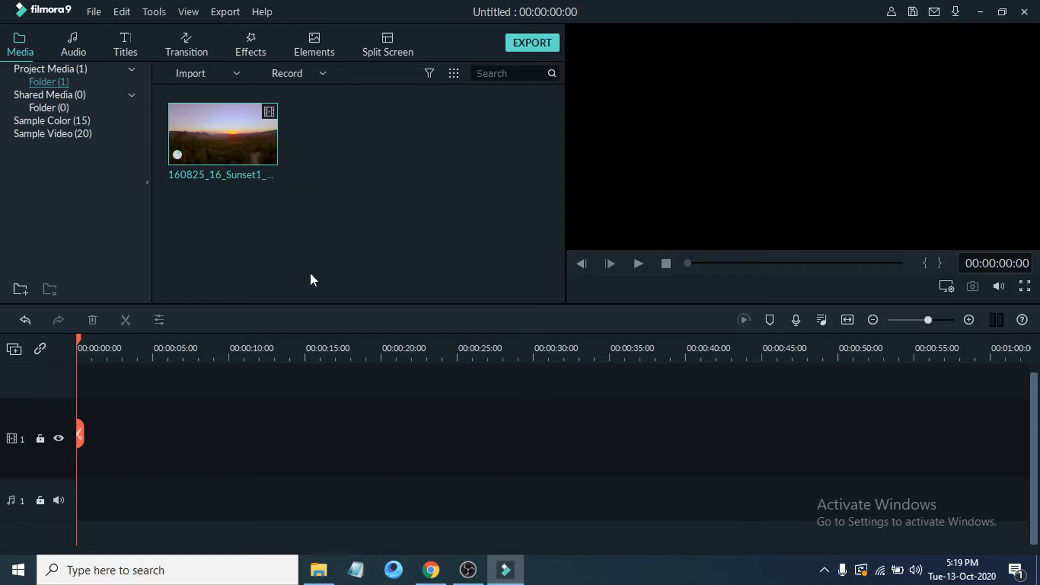
mouse_move(93, 12)
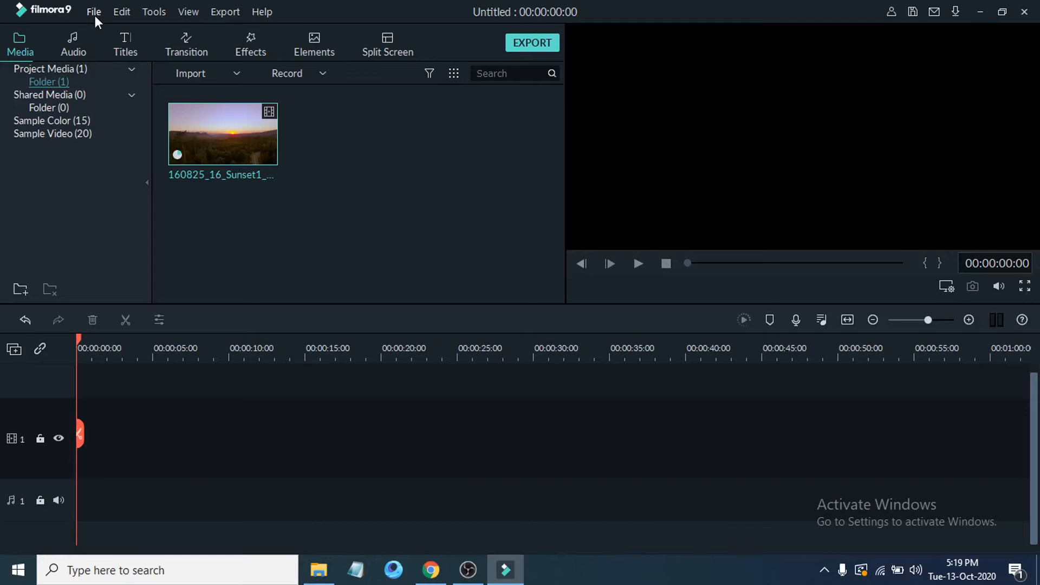
Import book-1283468_1920 from copyright fre through File > Import Media > Import Media Files.
left_click(93, 12)
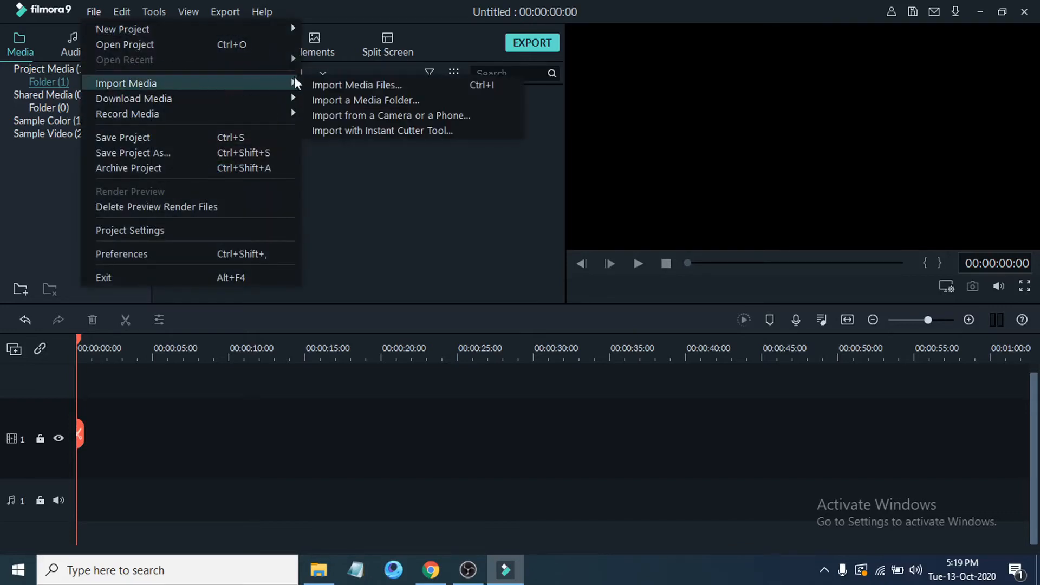
mouse_move(357, 84)
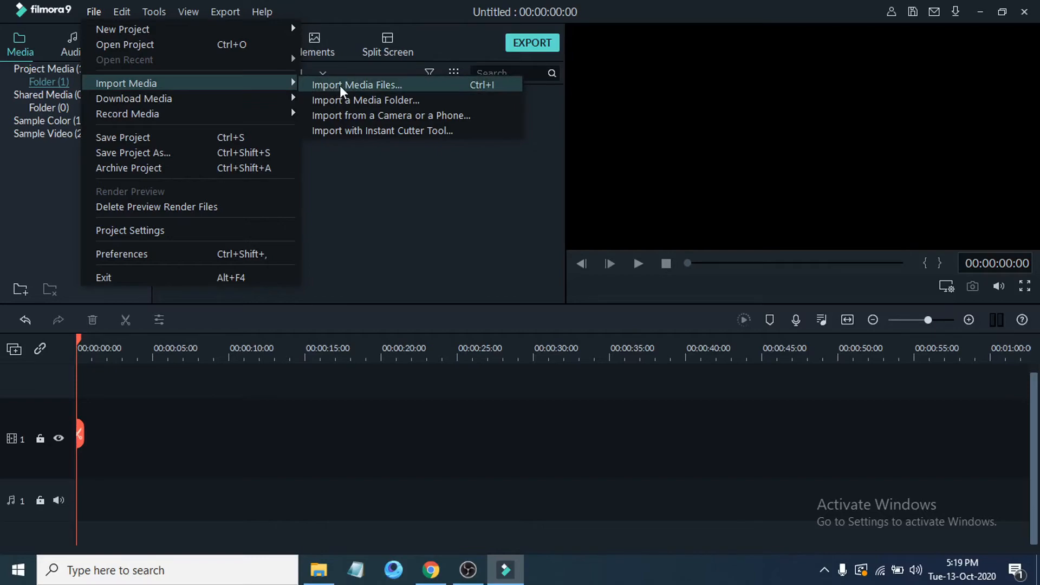
left_click(357, 85)
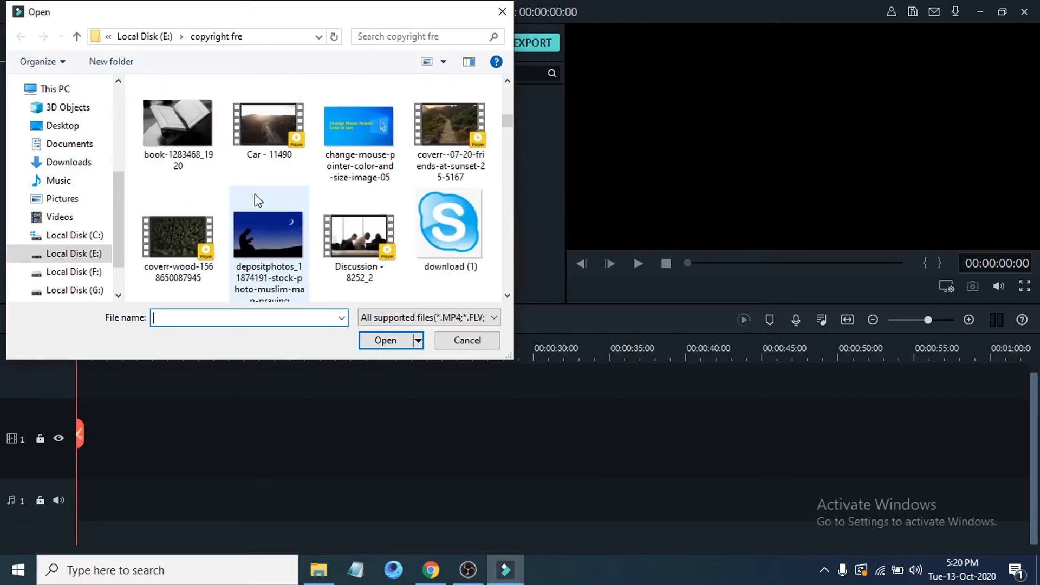
left_click(178, 122)
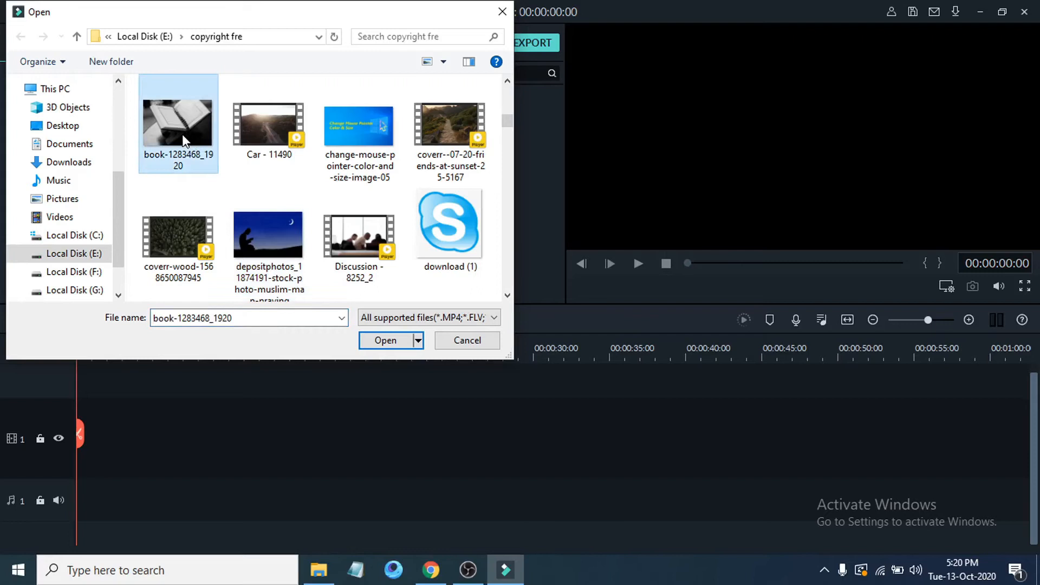
left_click(385, 341)
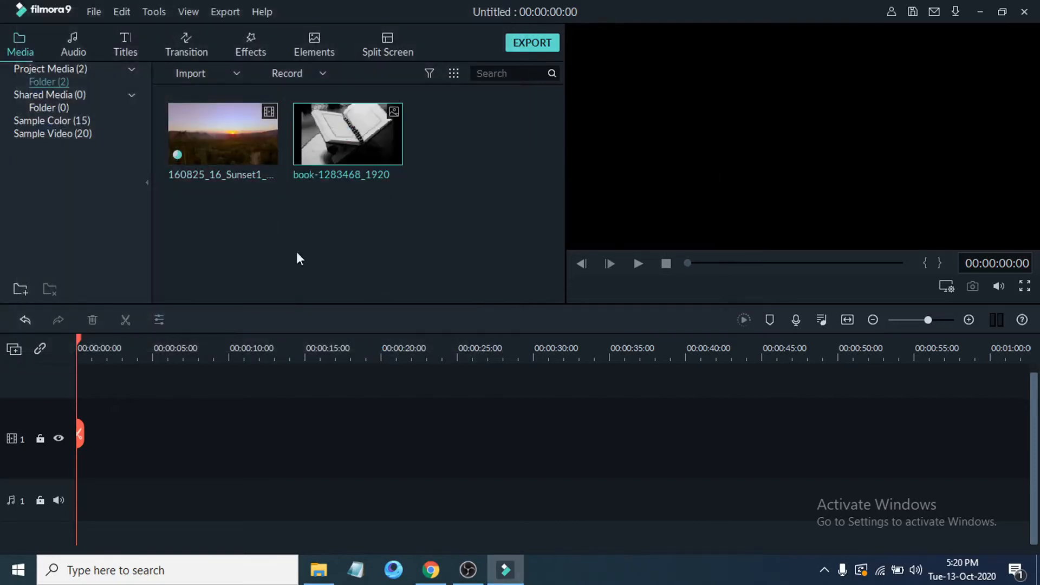
mouse_move(369, 227)
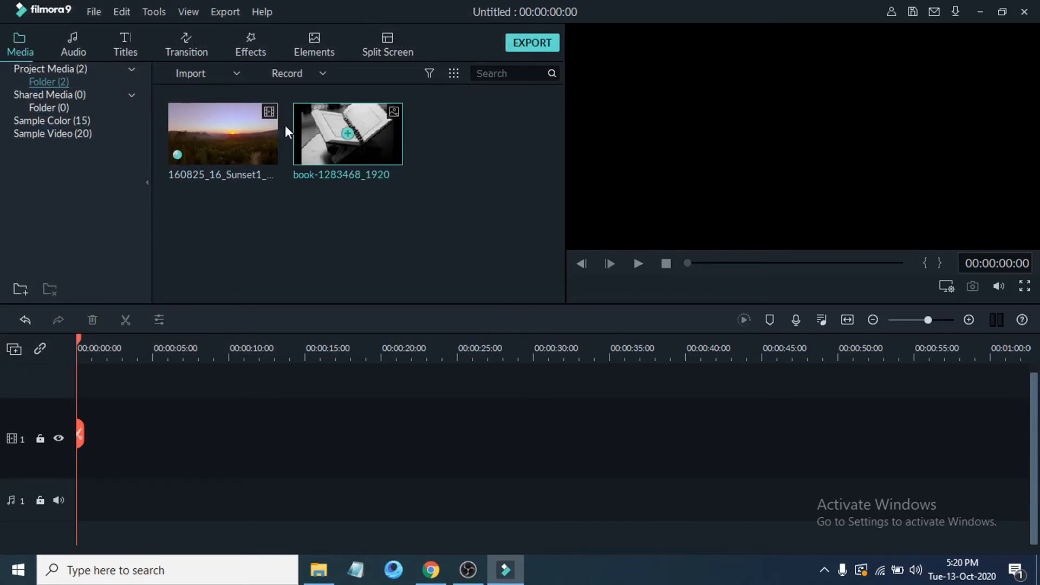
mouse_move(363, 261)
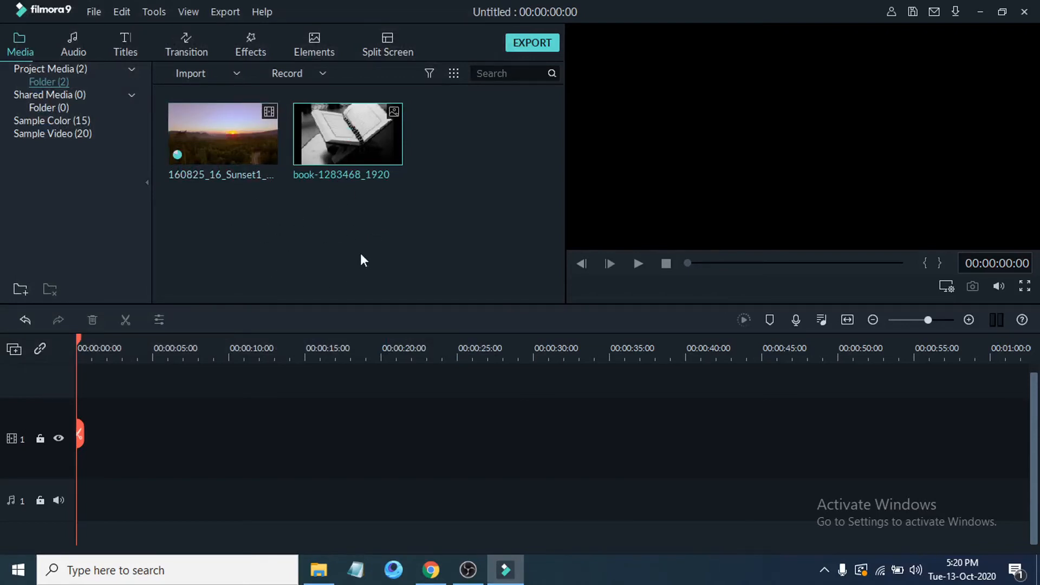
mouse_move(374, 256)
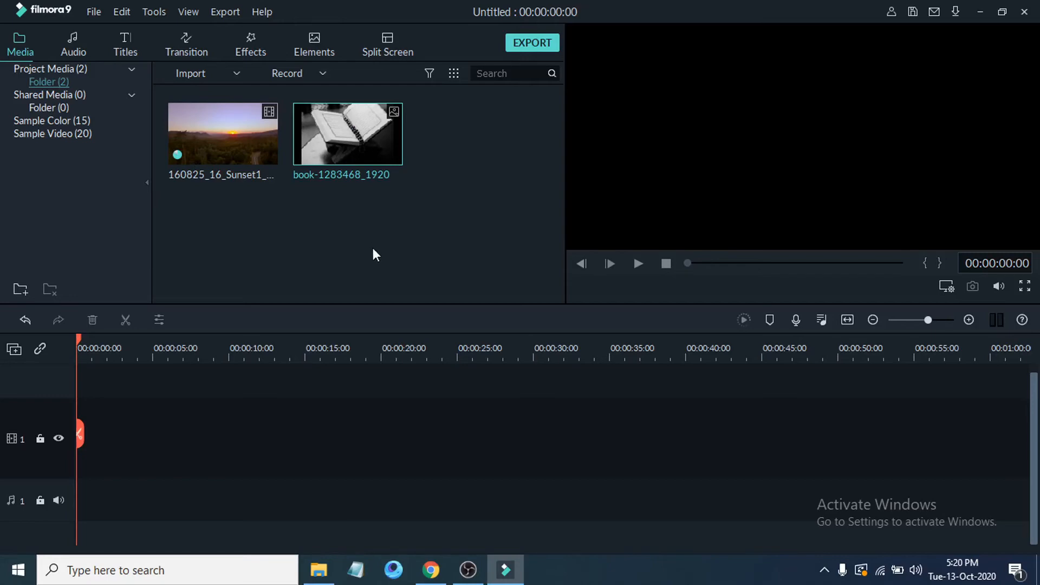
Switch to the File Explorer window of the copyright fre folder from the taskbar.
left_click(318, 570)
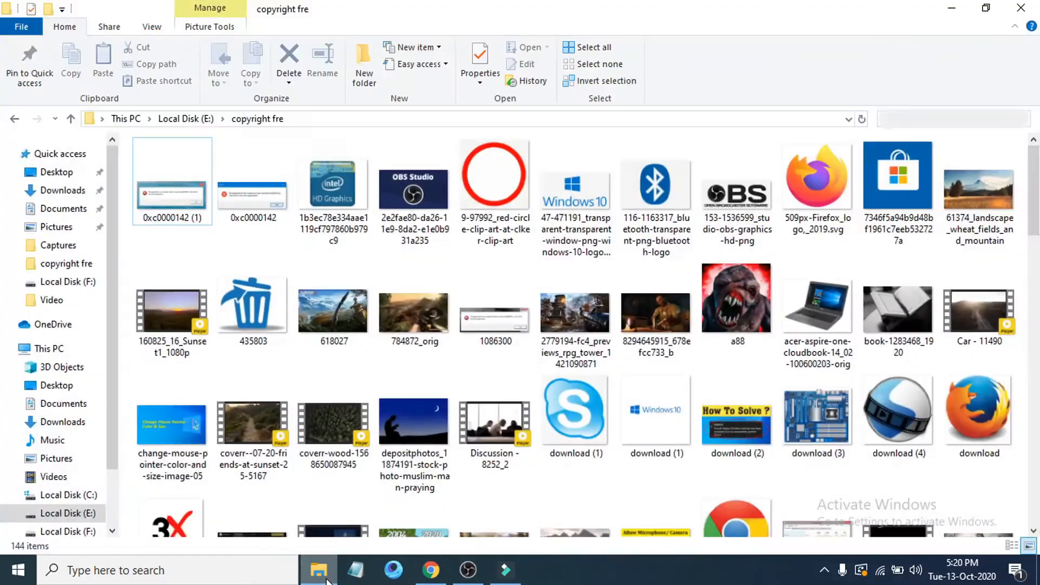
Pick up the mixkit raindrops clip and drag it toward Filmora's taskbar icon.
scroll("down", 3)
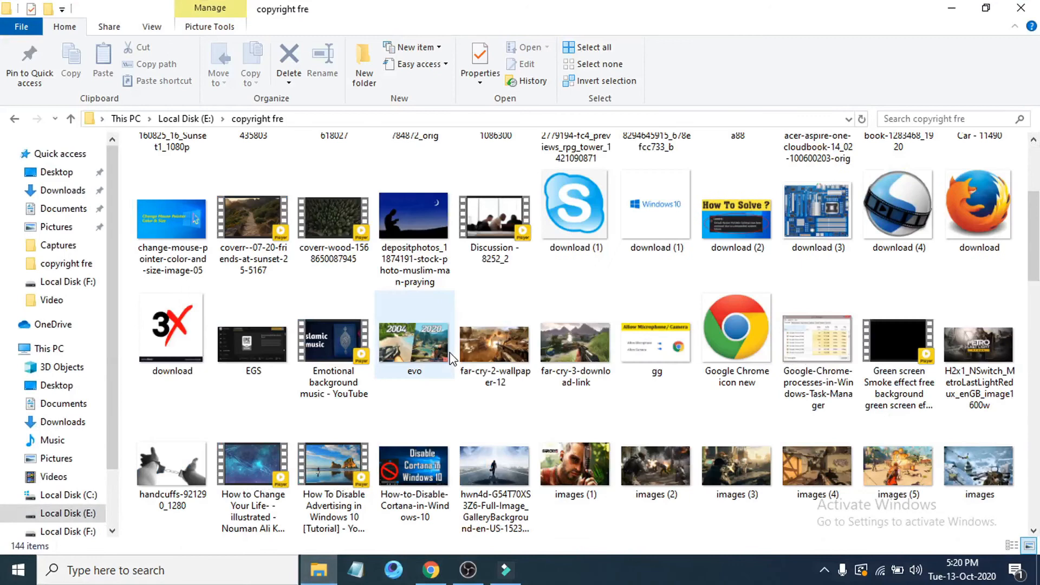
scroll("down", 3)
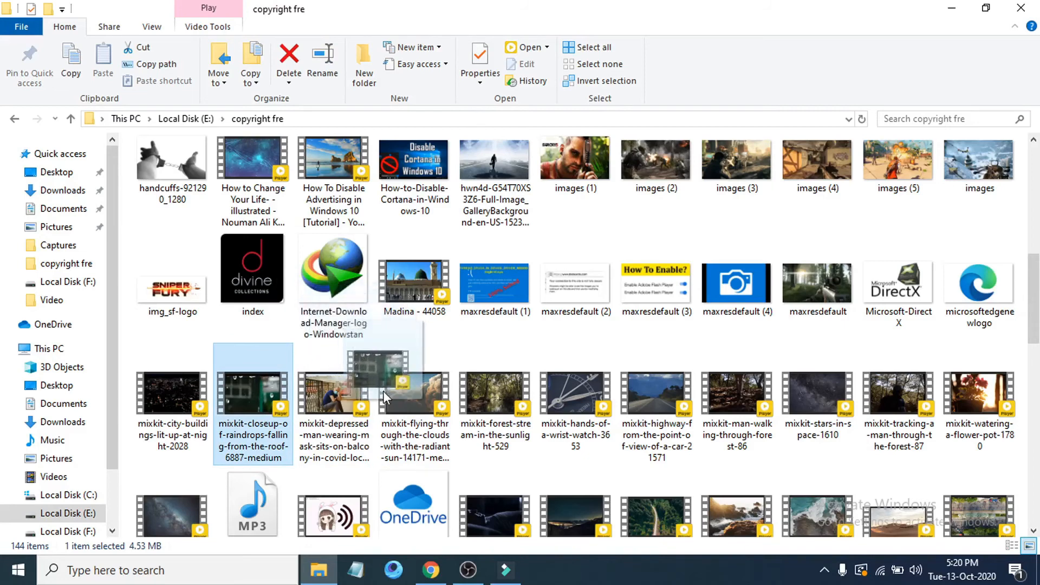
left_click(506, 570)
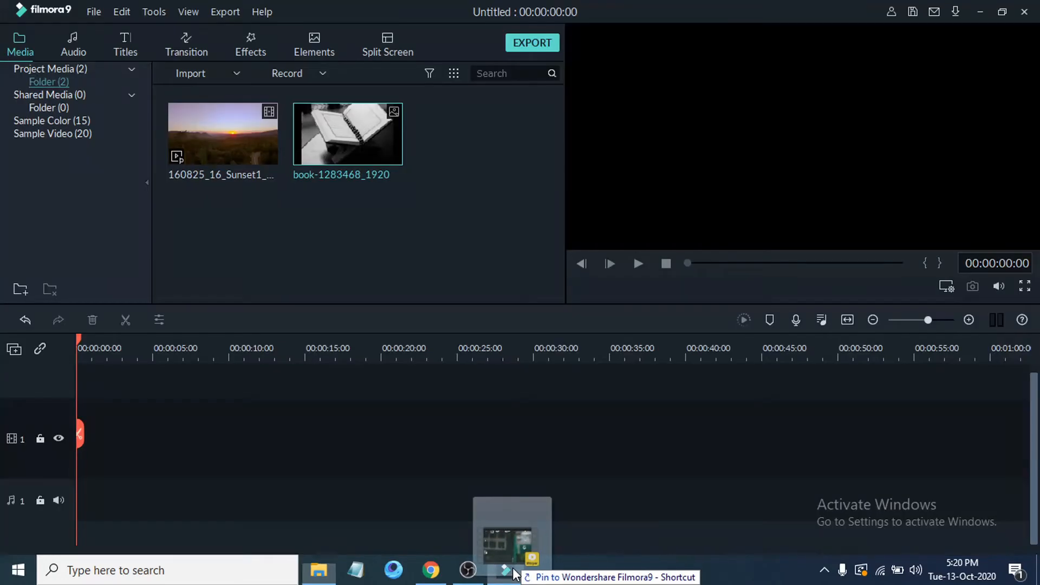